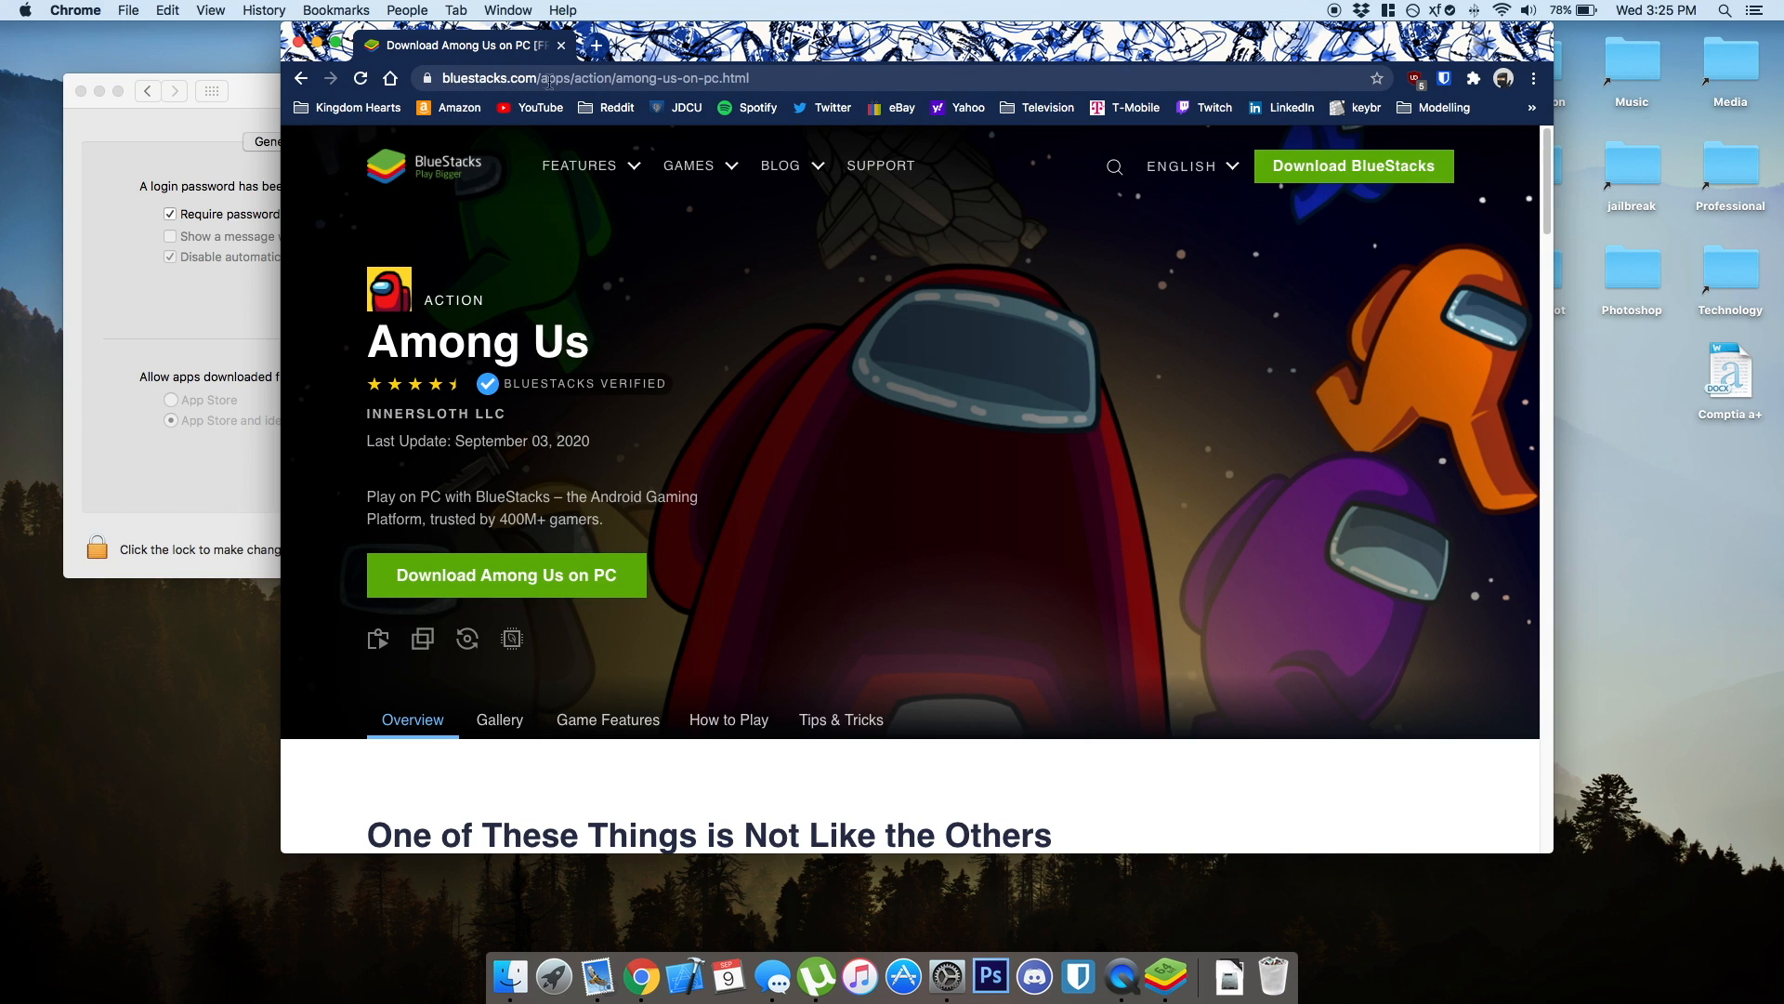
Start the BlueStacks installer download via 'Download Among Us on PC'
left_click(505, 575)
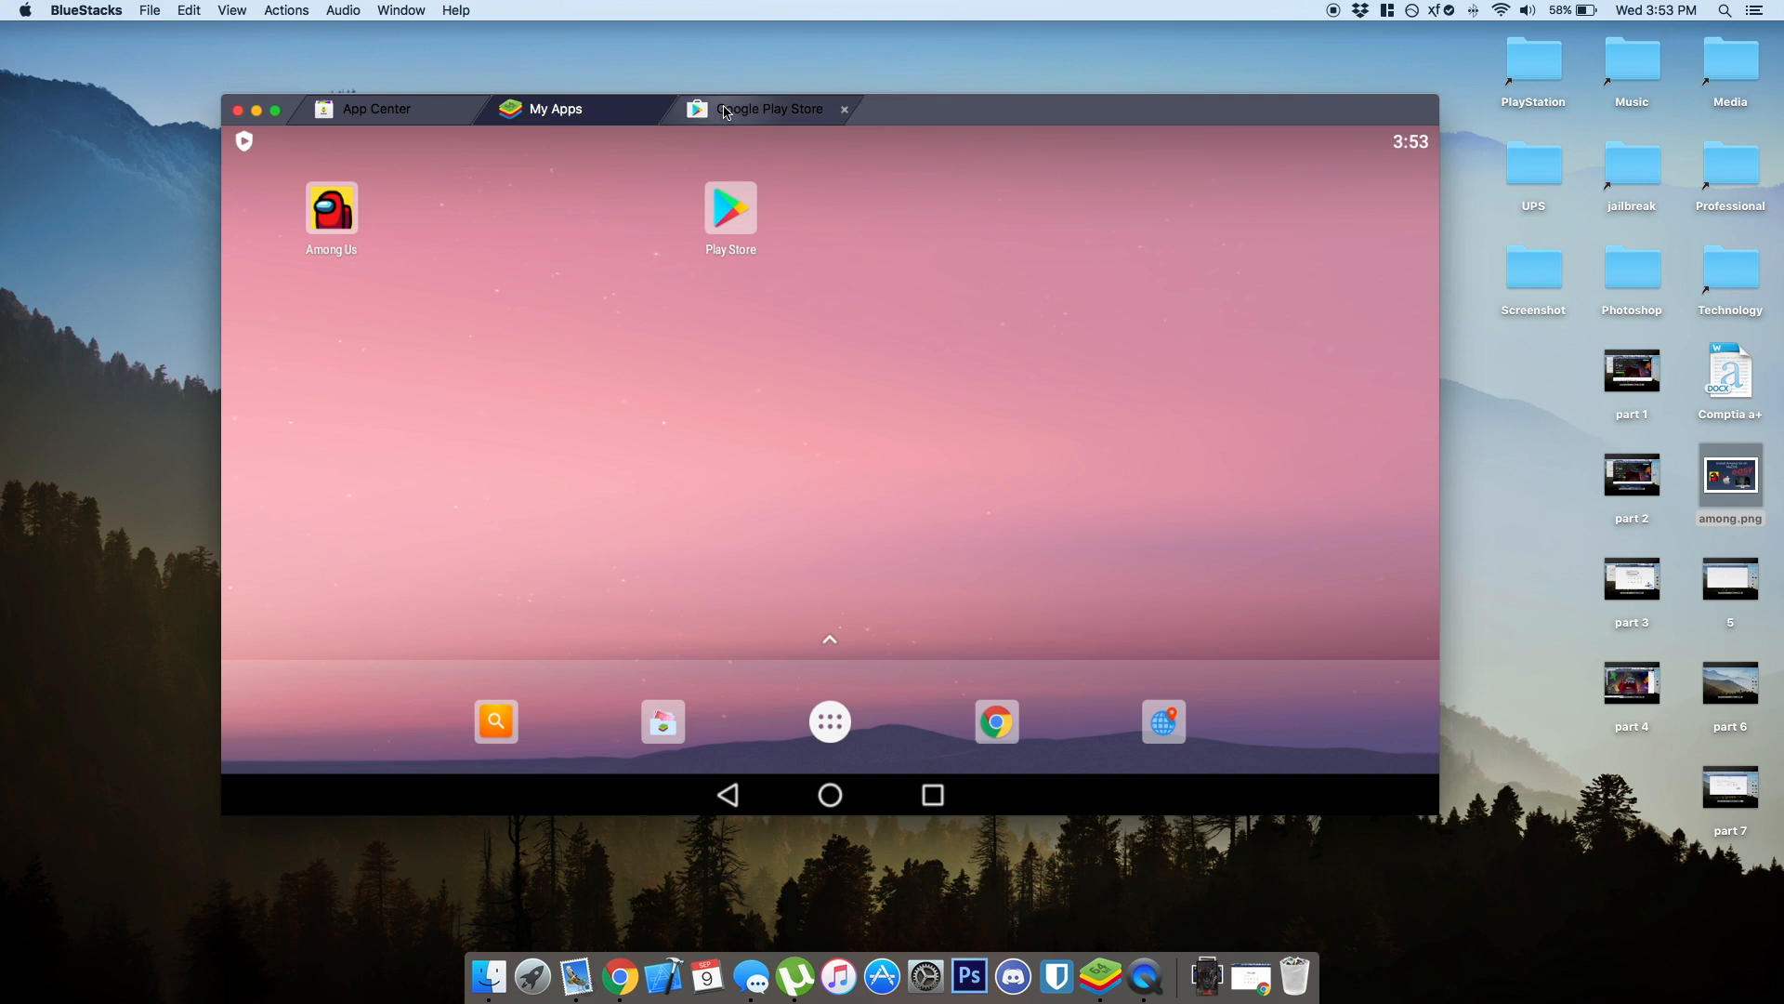
Launch Among Us from the BlueStacks home screen to reach the Innersloth splash
left_click(331, 208)
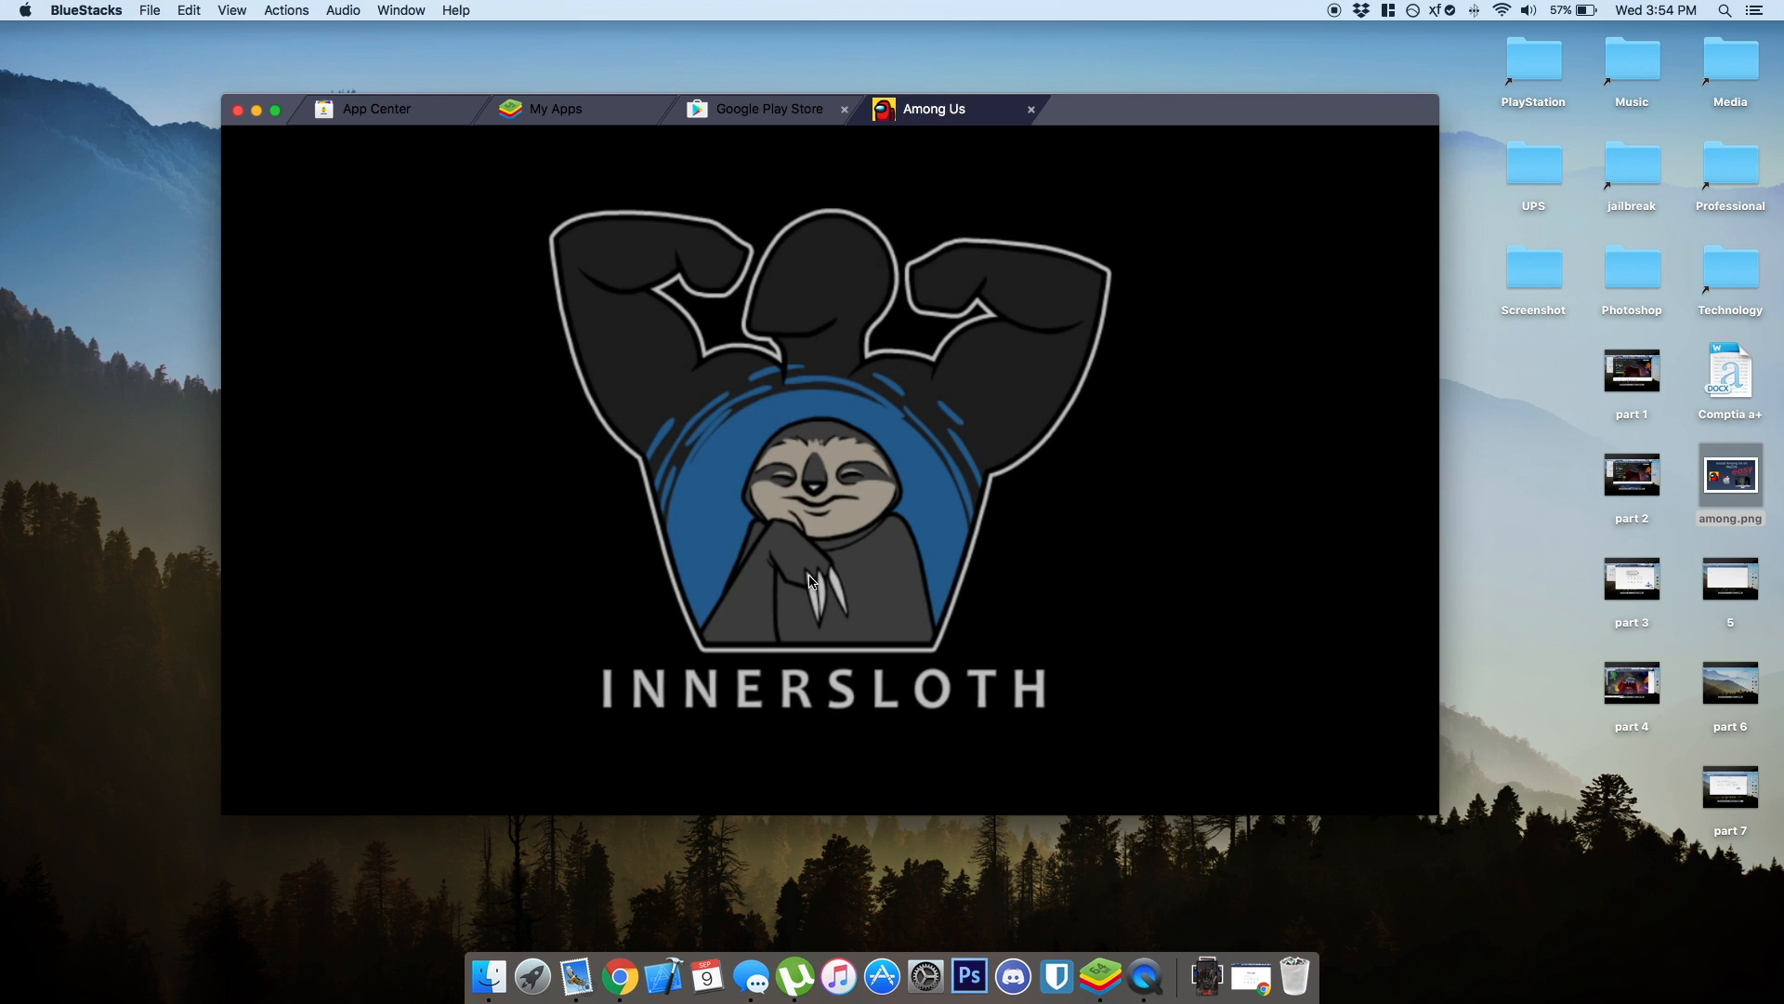